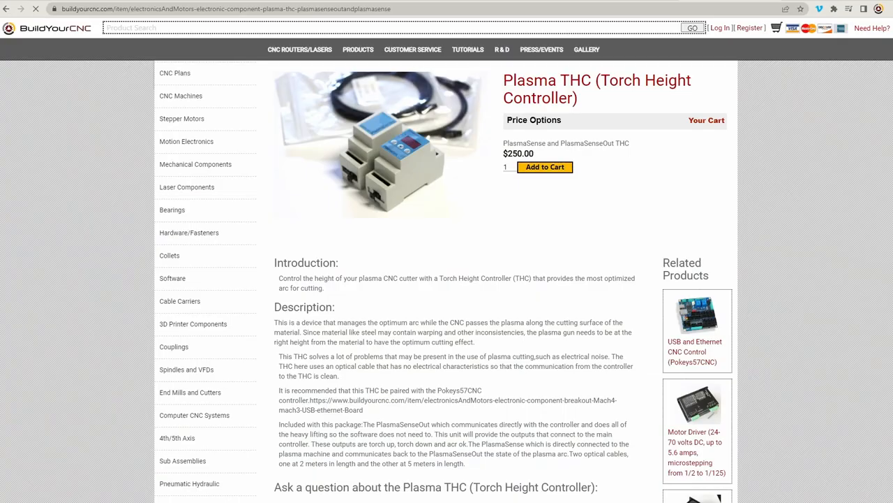
mouse_move(449, 104)
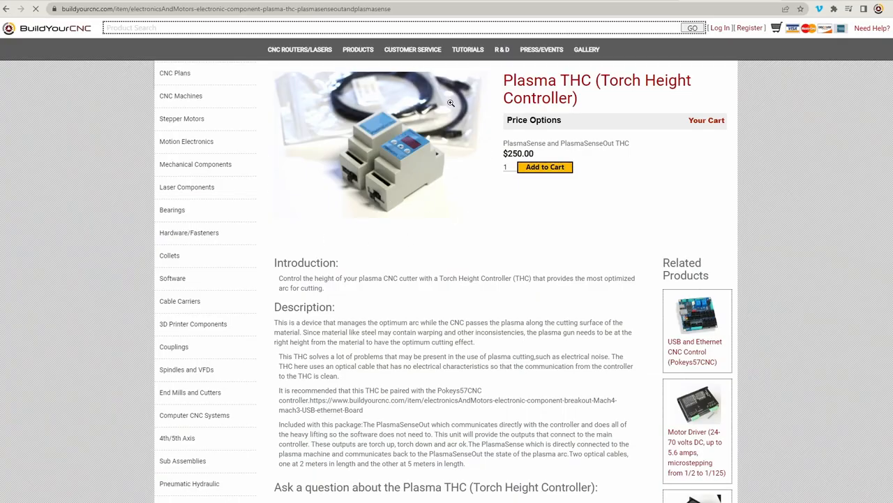